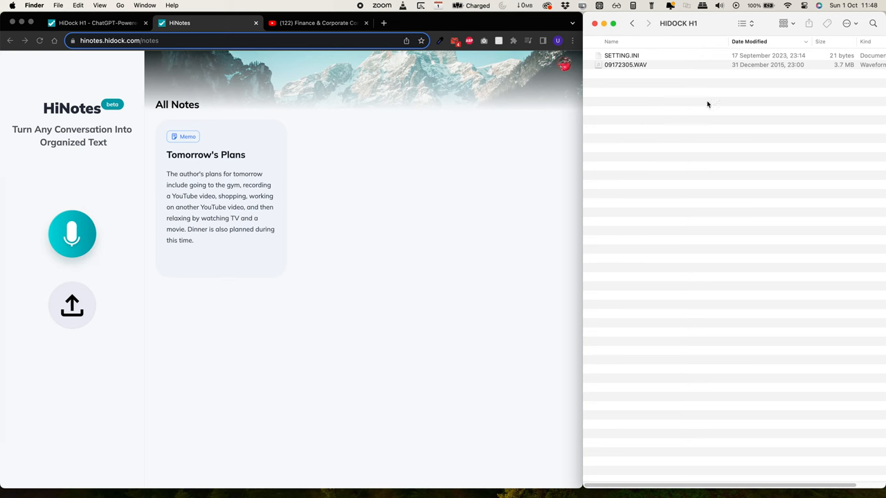
Step: Select the 09172305.WAV recording on the HIDOCK H1 drive
{"action": "left_click", "coordinate": [626, 64]}
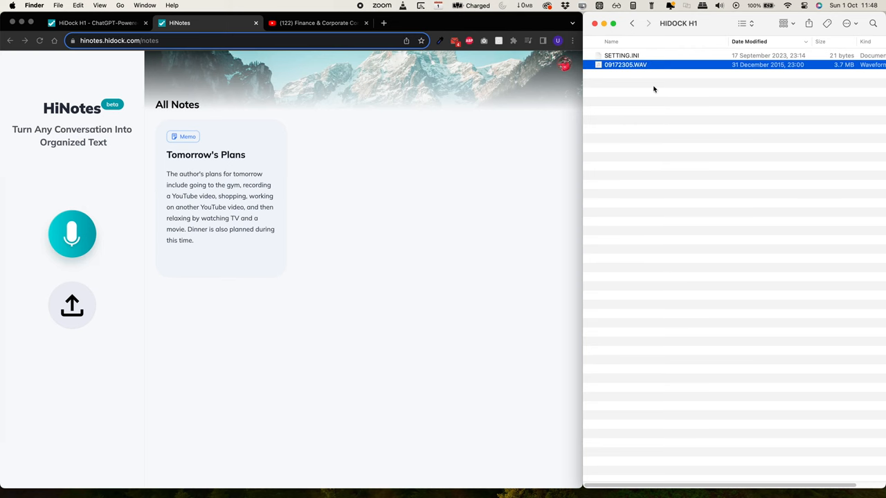
{"action": "mouse_move", "coordinate": [200, 108]}
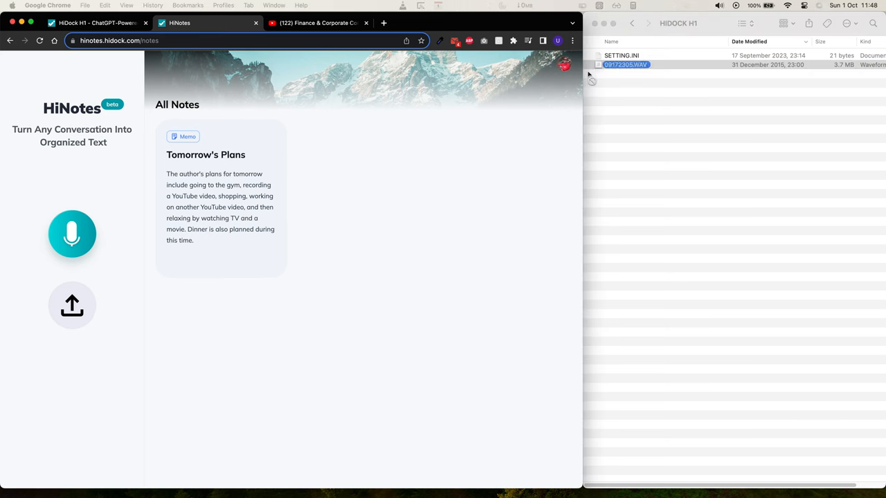
Step: Upload the WAV recording as a memo and show its AI summary with to-dos
{"action": "left_click", "coordinate": [72, 305]}
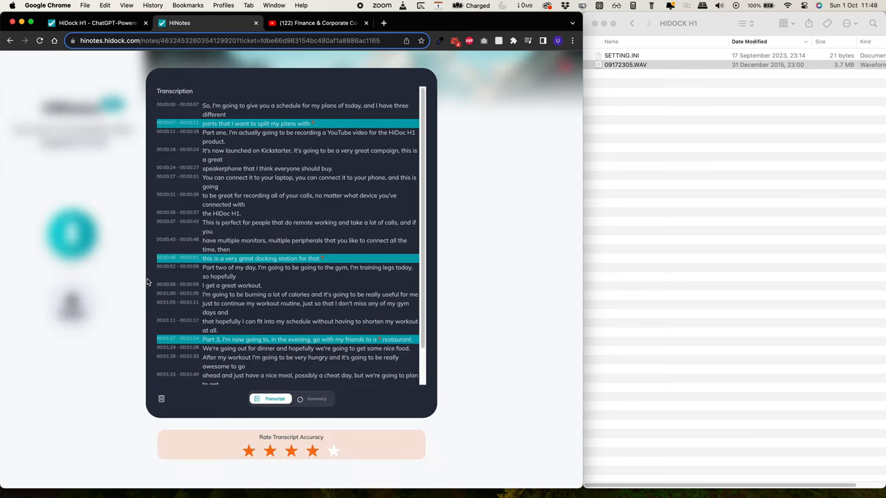
{"action": "left_click", "coordinate": [313, 400]}
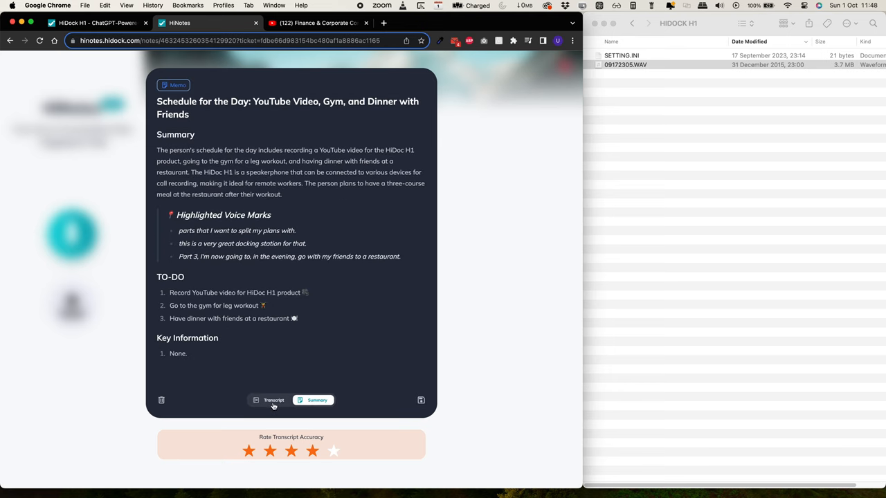
Step: Switch to the Transcript view and scroll through the highlighted voice-marked lines
{"action": "left_click", "coordinate": [269, 400]}
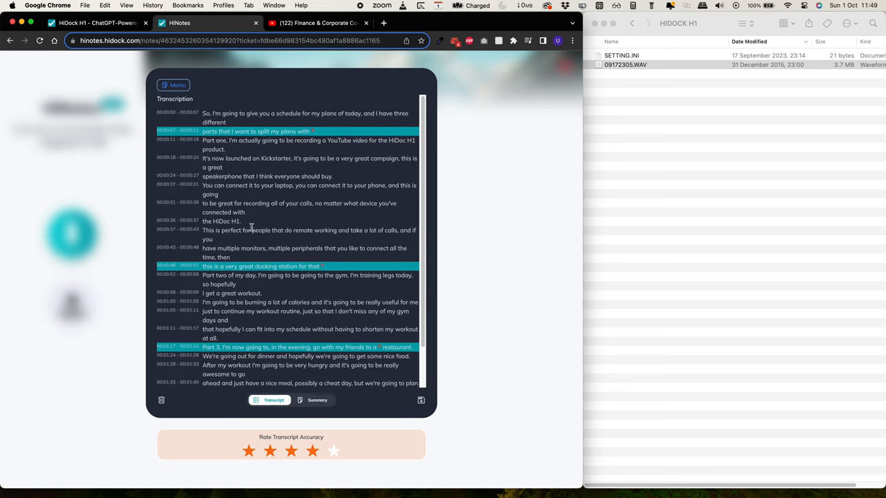
{"action": "scroll", "scroll_direction": "down", "scroll_amount": 3}
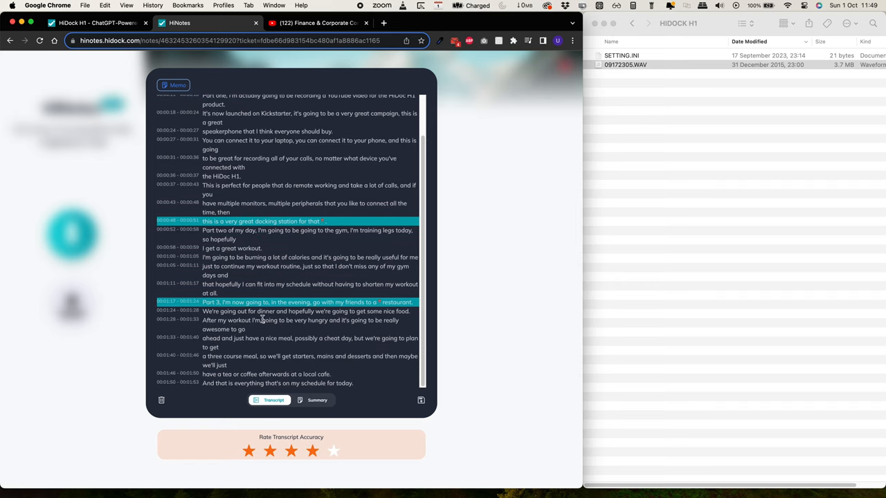
{"action": "scroll", "scroll_direction": "up", "scroll_amount": 3}
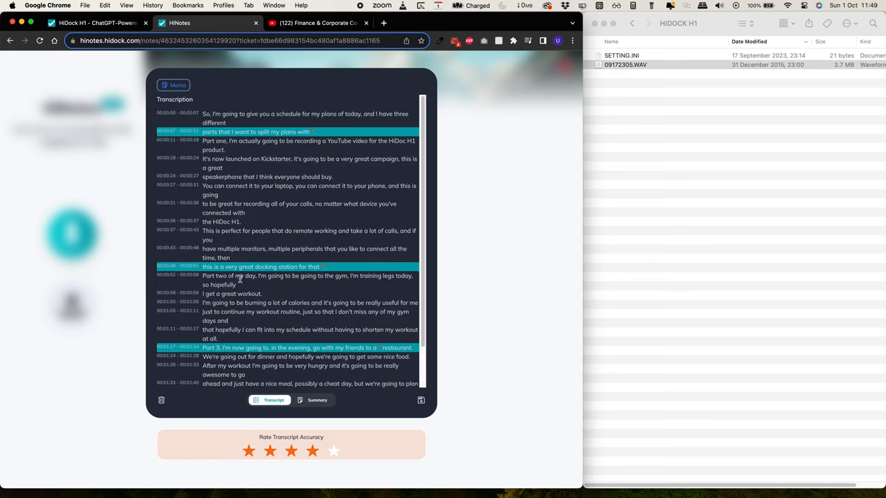
{"action": "scroll", "scroll_direction": "down", "scroll_amount": 3}
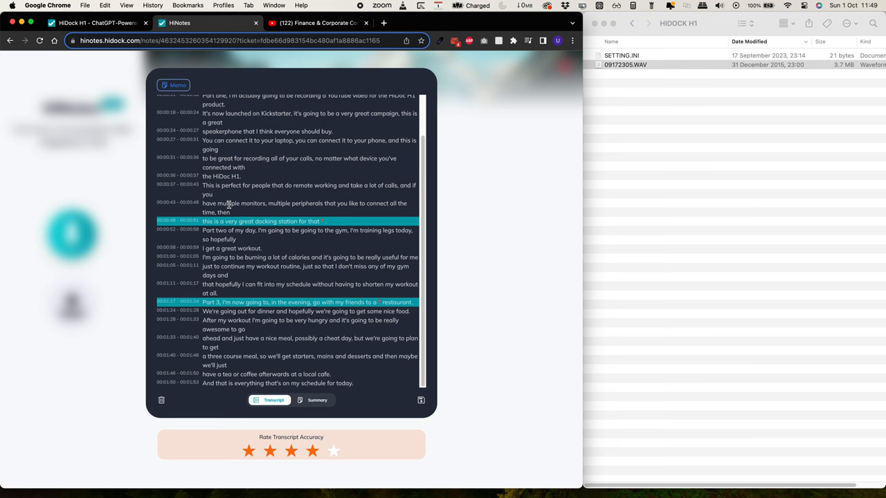
{"action": "mouse_move", "coordinate": [308, 223]}
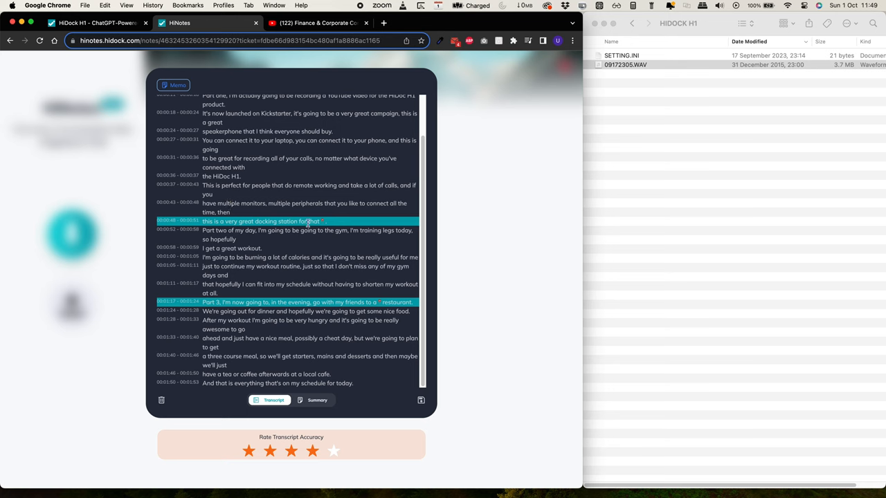
{"action": "scroll", "scroll_direction": "up", "scroll_amount": 3}
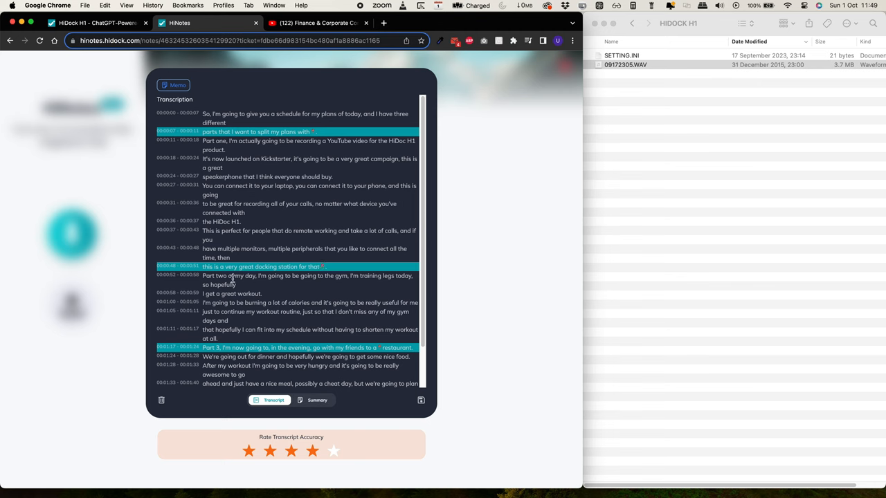
{"action": "mouse_move", "coordinate": [251, 287]}
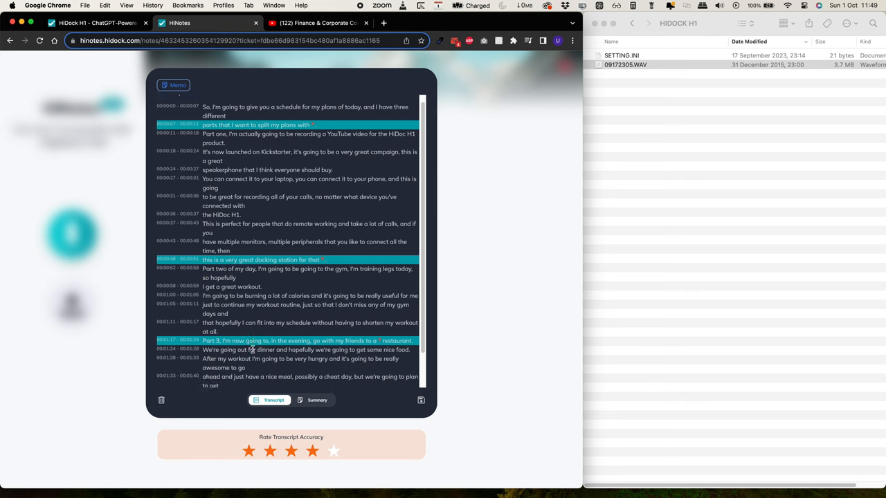
{"action": "scroll", "scroll_direction": "down", "scroll_amount": 3}
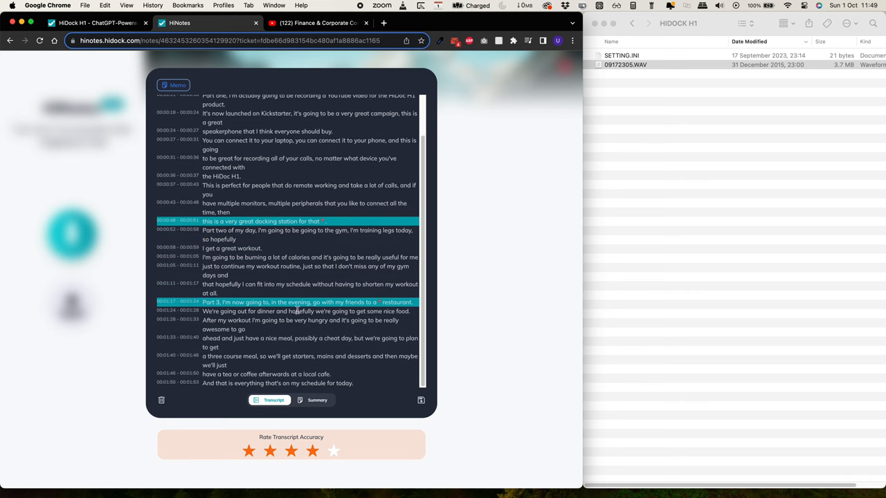
{"action": "mouse_move", "coordinate": [322, 348]}
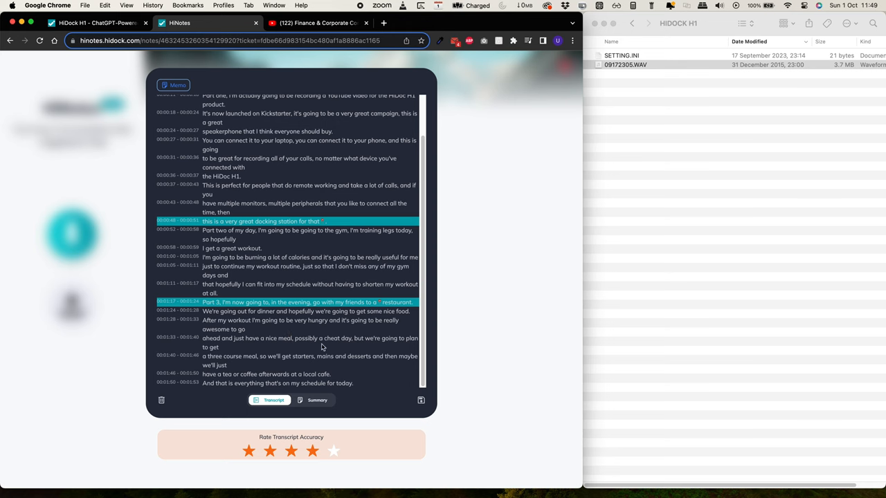
{"action": "scroll", "scroll_direction": "up", "scroll_amount": 3}
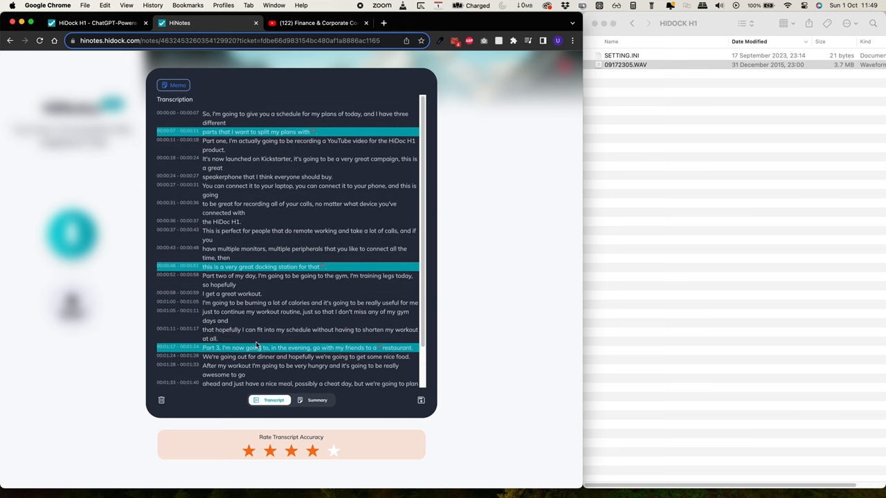
{"action": "mouse_move", "coordinate": [269, 303]}
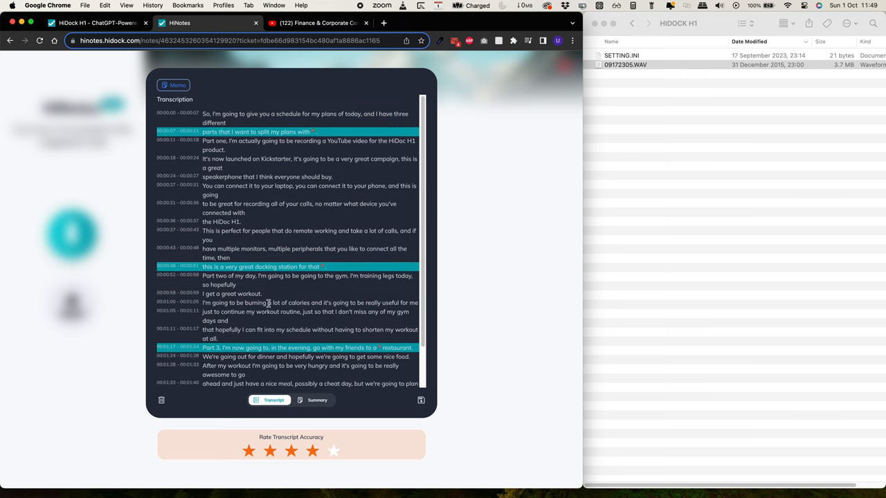
{"action": "left_click", "coordinate": [313, 400]}
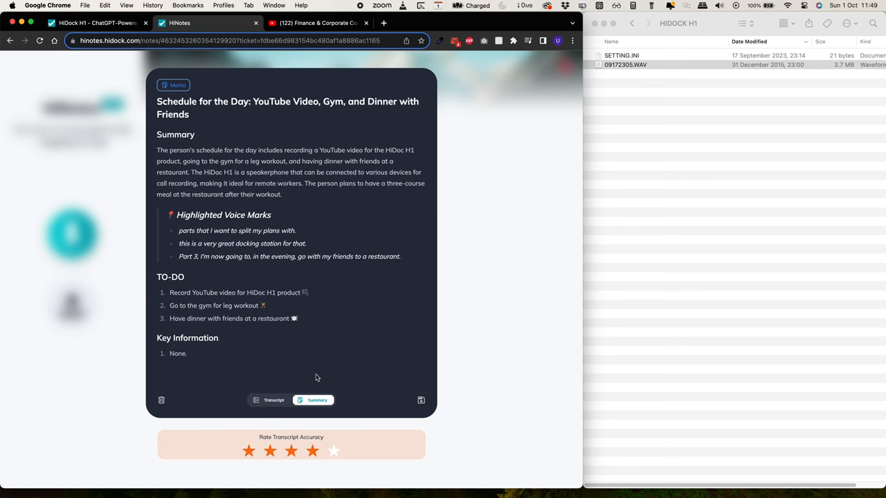
{"action": "mouse_move", "coordinate": [239, 182]}
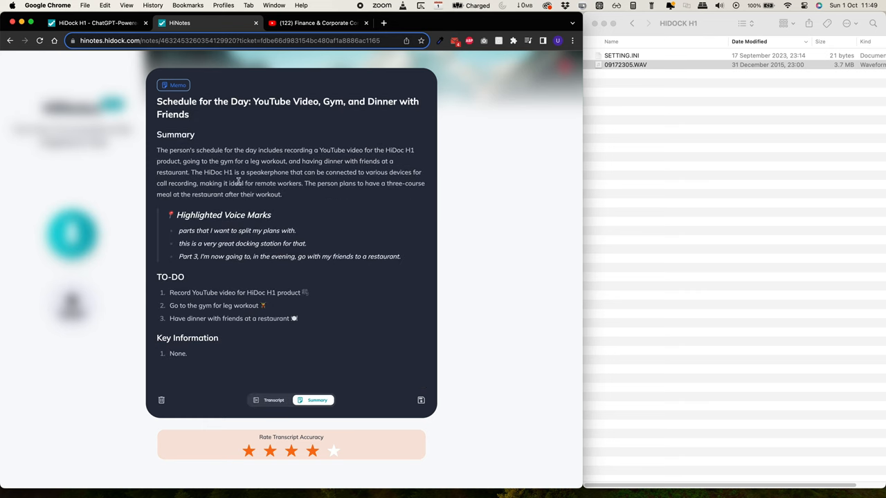
{"action": "mouse_move", "coordinate": [155, 103]}
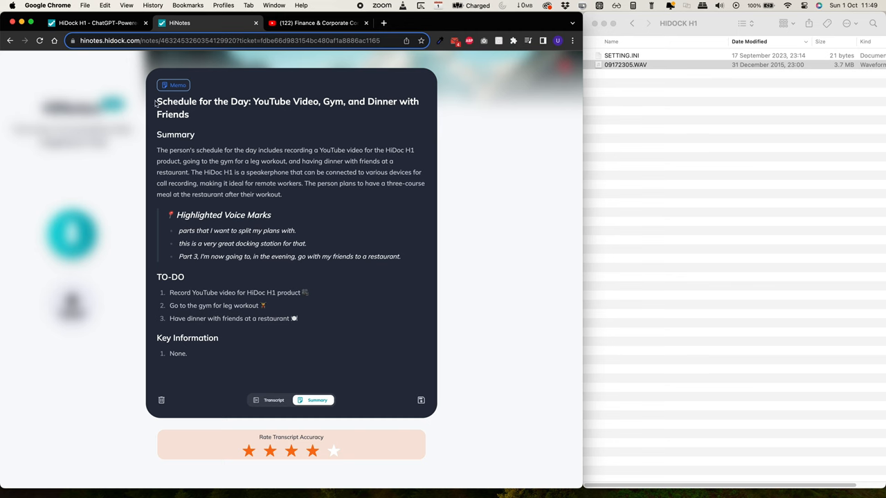
{"action": "mouse_move", "coordinate": [243, 117]}
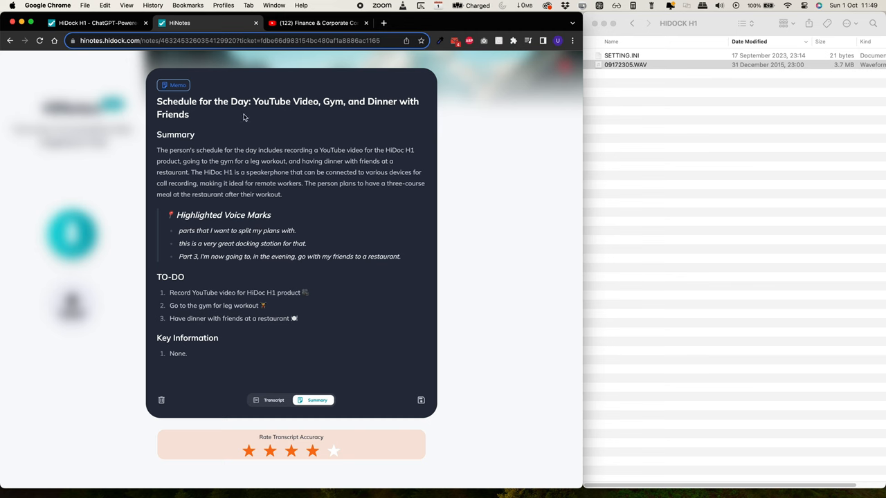
{"action": "mouse_move", "coordinate": [279, 233]}
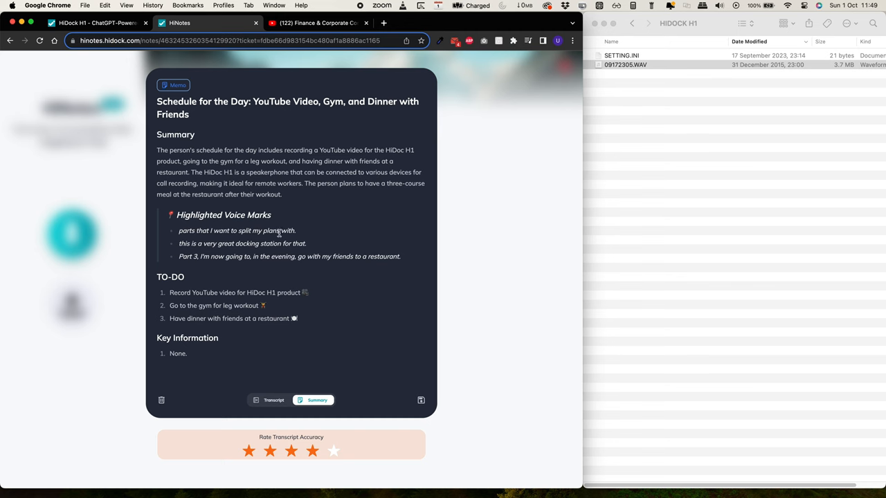
{"action": "mouse_move", "coordinate": [159, 275]}
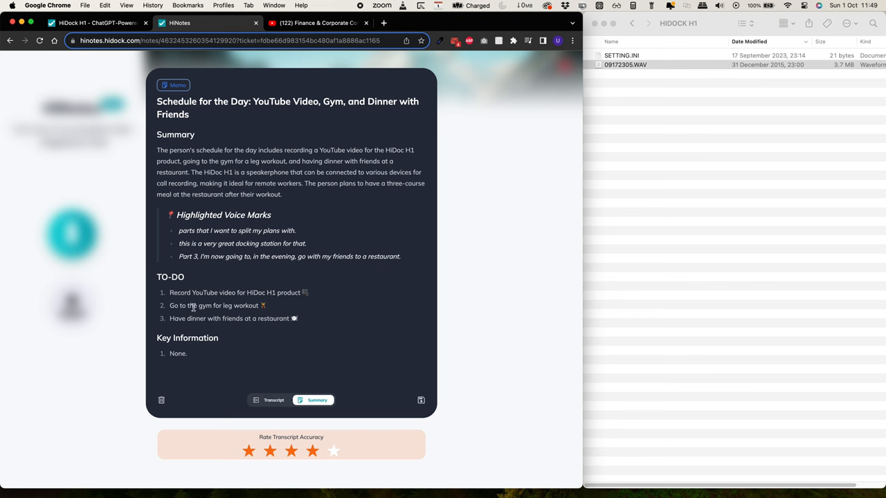
{"action": "mouse_move", "coordinate": [201, 303]}
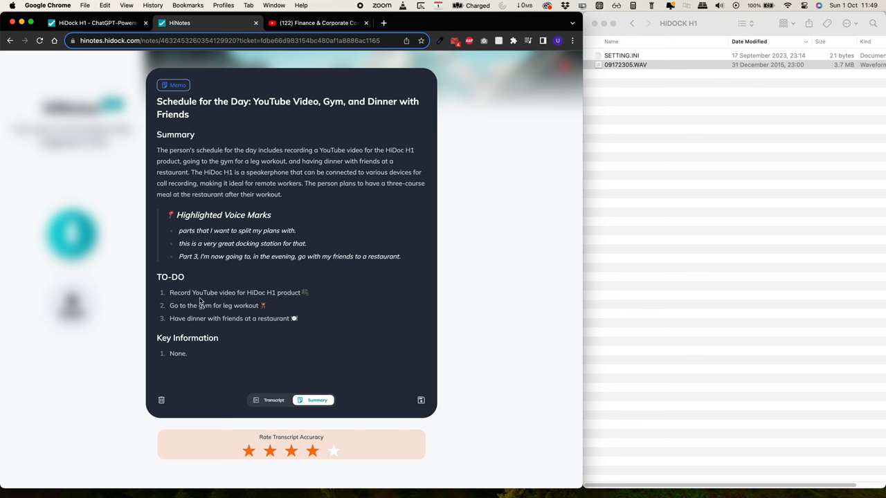
{"action": "mouse_move", "coordinate": [222, 295]}
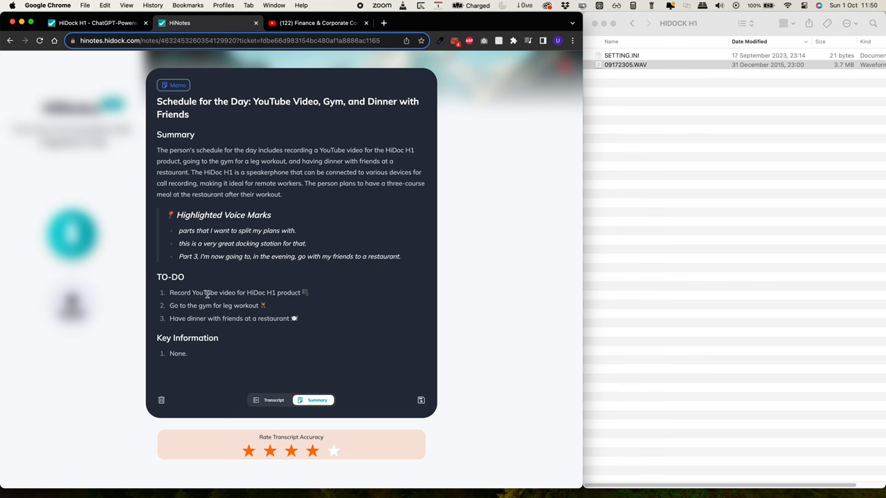
{"action": "mouse_move", "coordinate": [237, 305]}
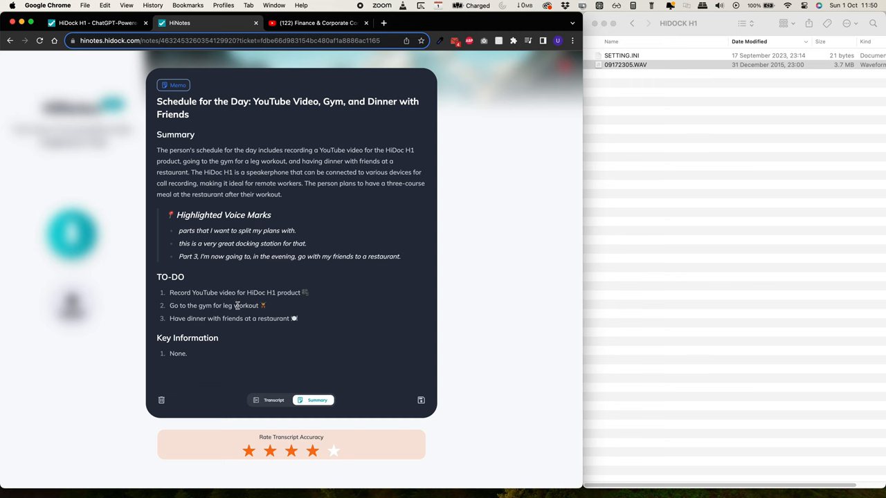
{"action": "mouse_move", "coordinate": [243, 313]}
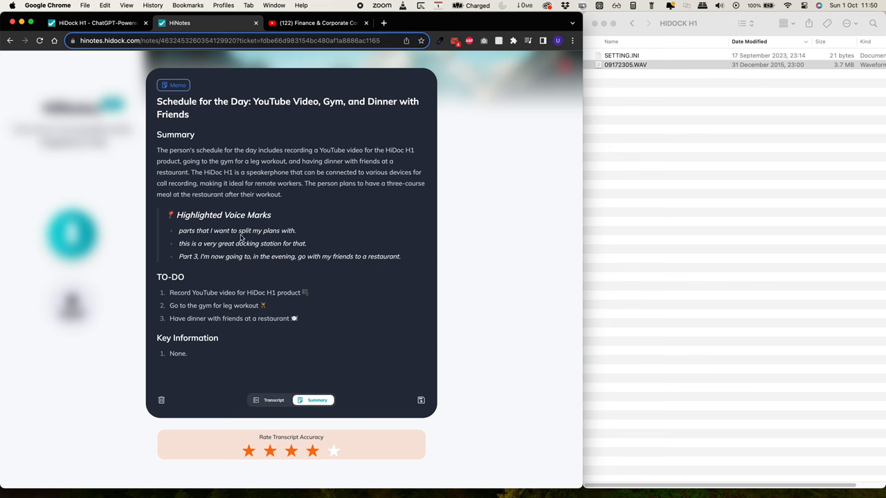
{"action": "double_click", "coordinate": [198, 215]}
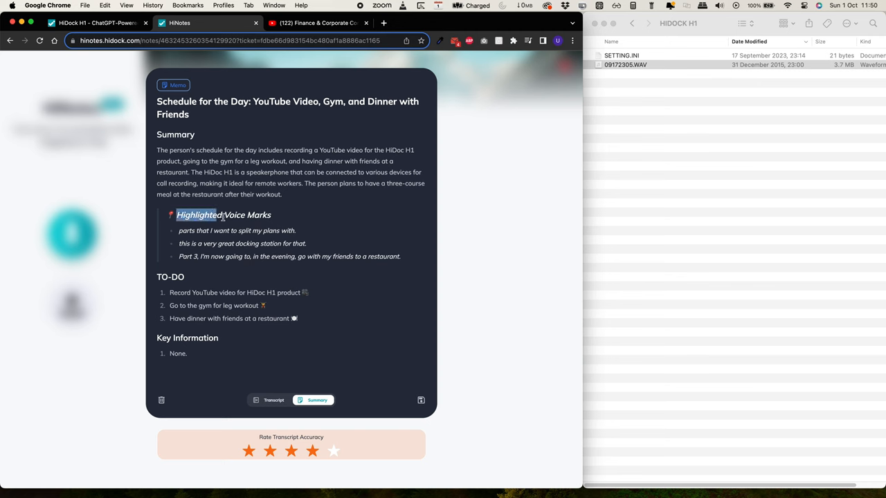
{"action": "left_click_drag", "start_coordinate": [221, 214], "coordinate": [398, 256]}
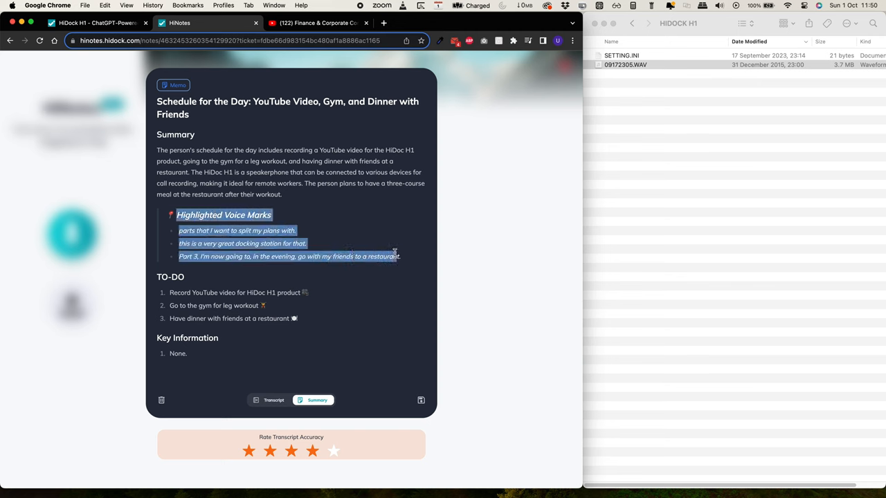
{"action": "left_click", "coordinate": [396, 256]}
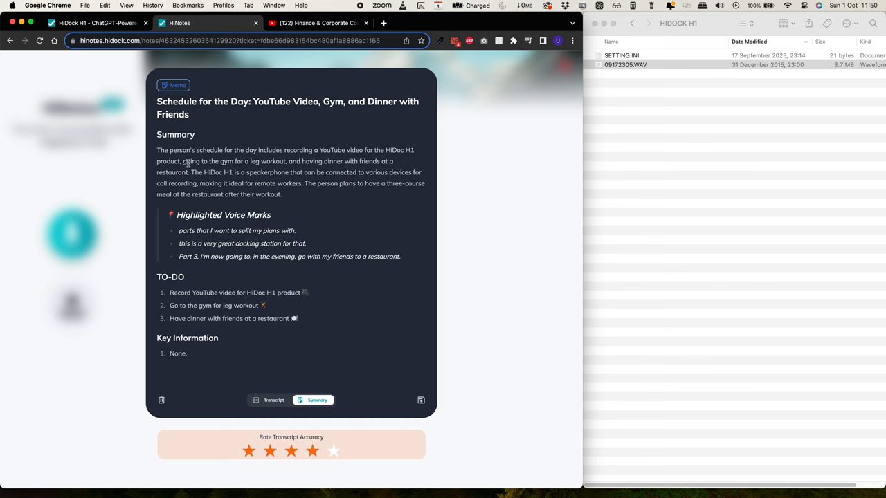
{"action": "mouse_move", "coordinate": [290, 393]}
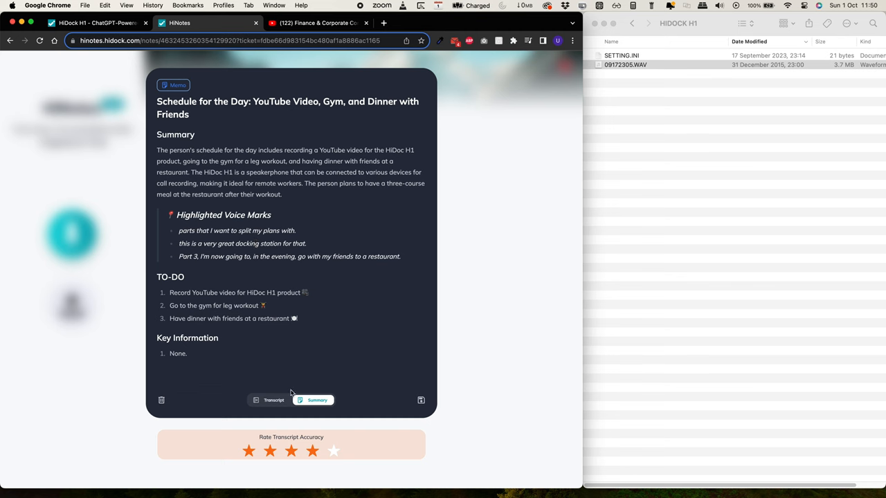
{"action": "mouse_move", "coordinate": [250, 379]}
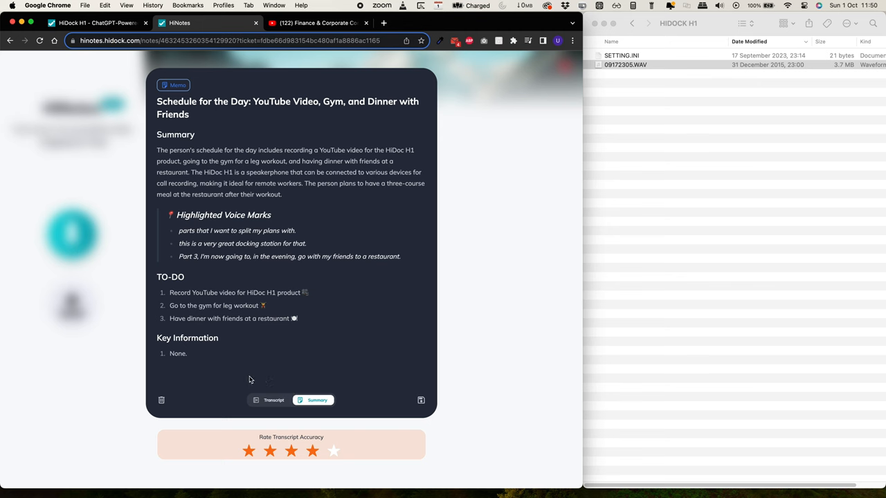
{"action": "mouse_move", "coordinate": [254, 378]}
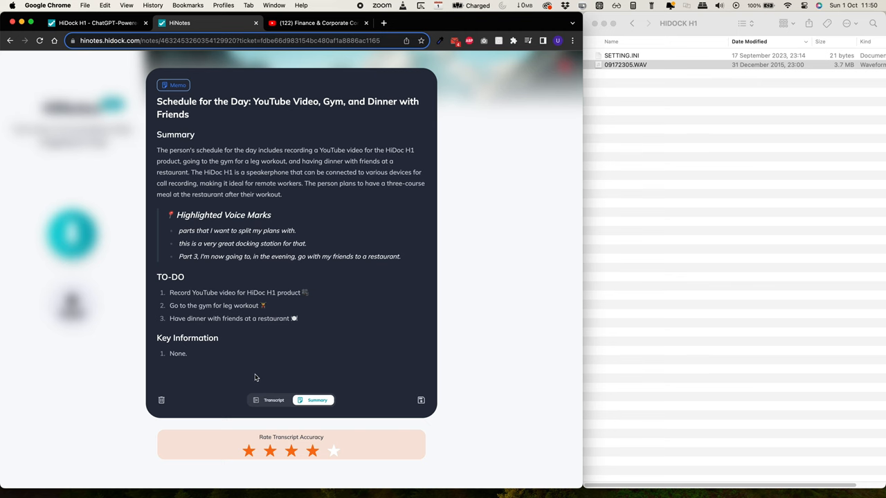
{"action": "mouse_move", "coordinate": [266, 330]}
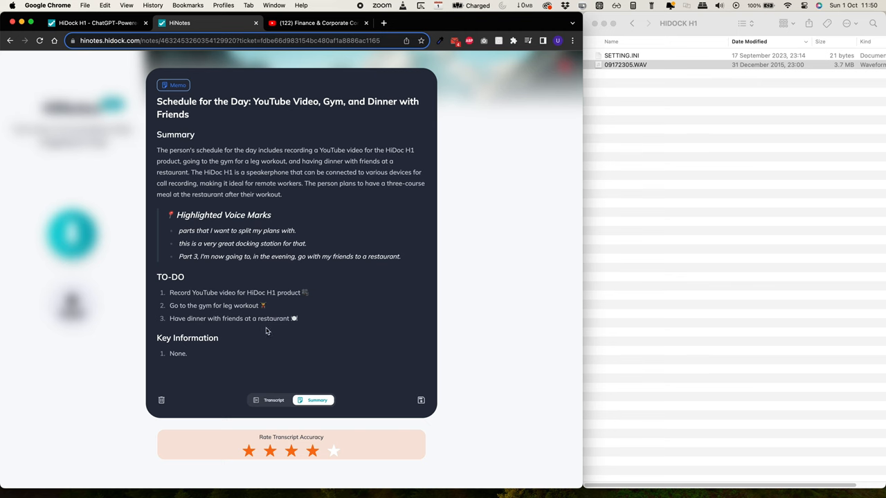